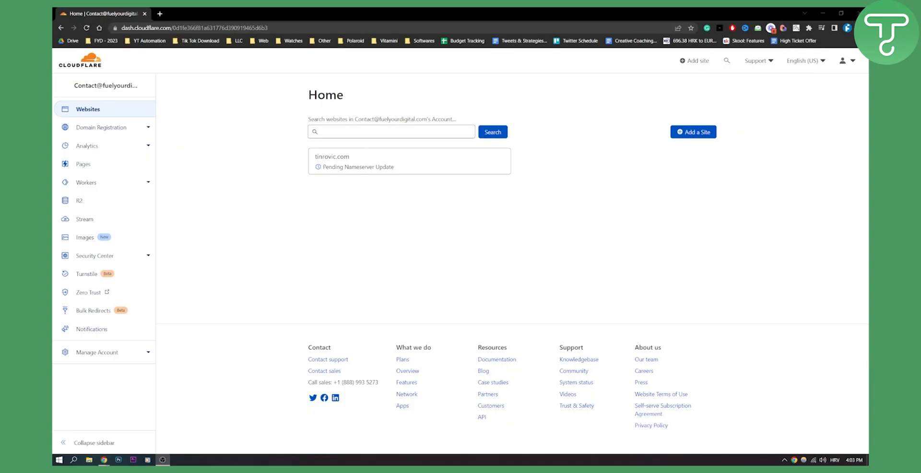
{"action": "mouse_move", "coordinate": [296, 228]}
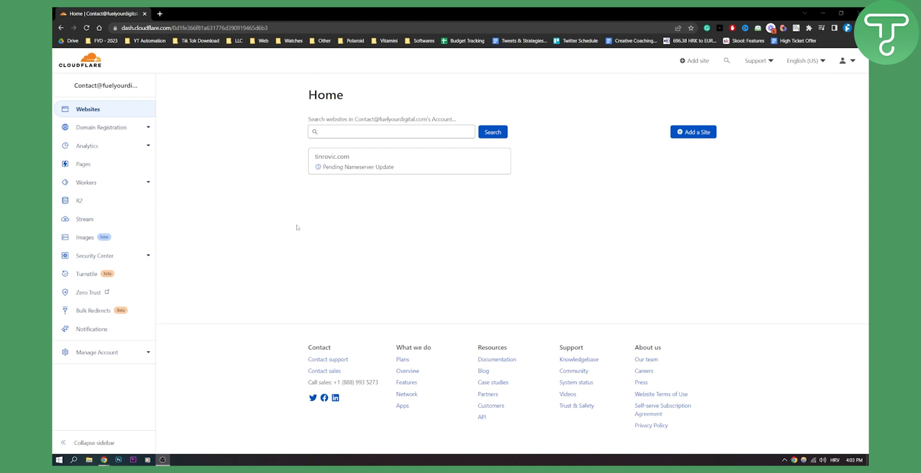
{"action": "mouse_move", "coordinate": [249, 193]}
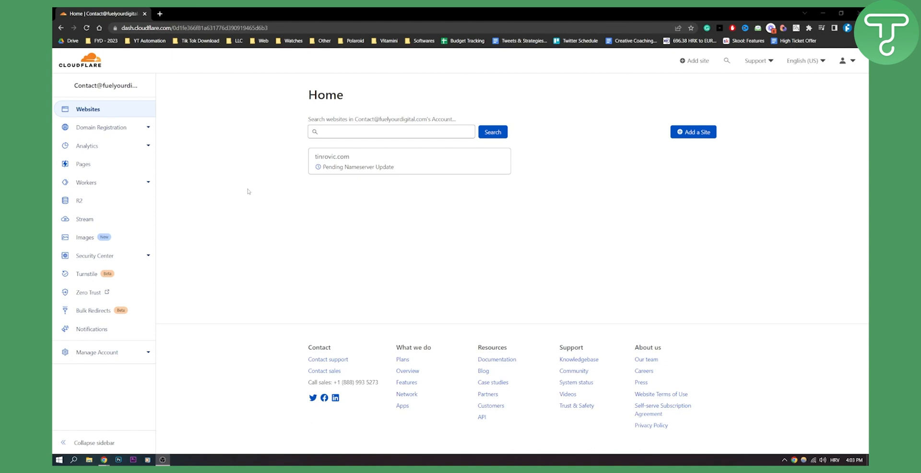
{"action": "mouse_move", "coordinate": [231, 185]}
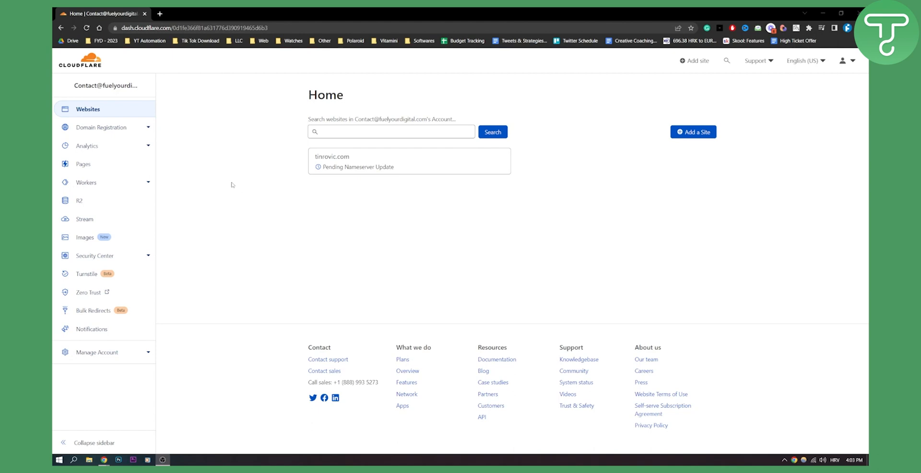
{"action": "mouse_move", "coordinate": [84, 219]}
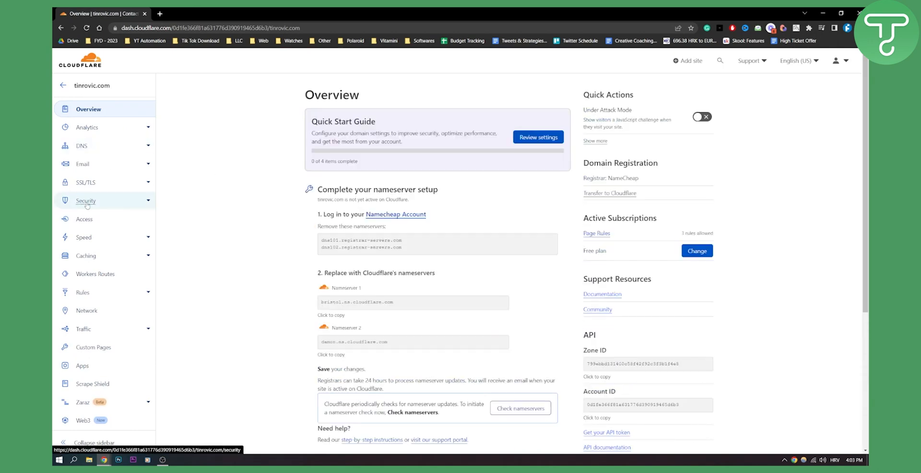
Step: Open Security, then WAF, to show tinrovic.com's empty firewall rules list
{"action": "left_click", "coordinate": [85, 201]}
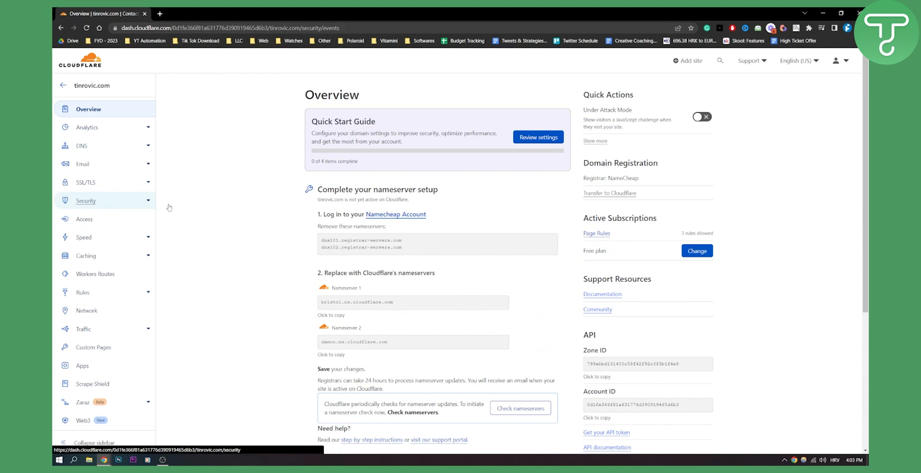
{"action": "left_click", "coordinate": [85, 200]}
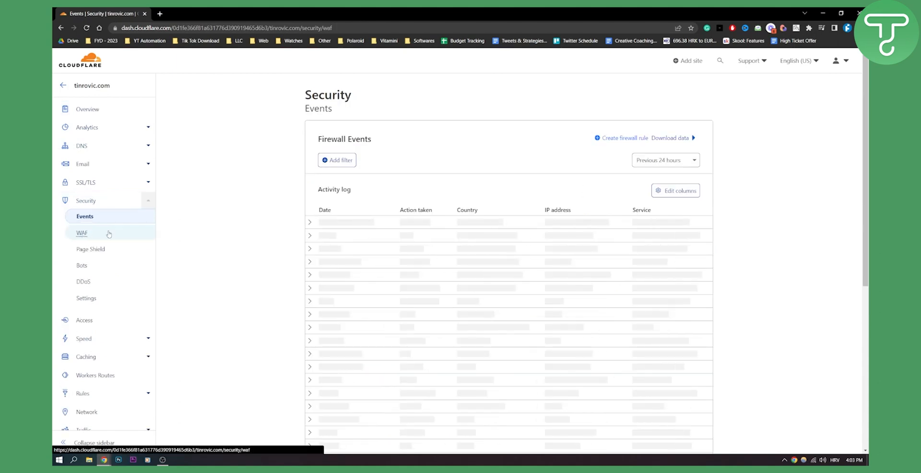
{"action": "left_click", "coordinate": [81, 233]}
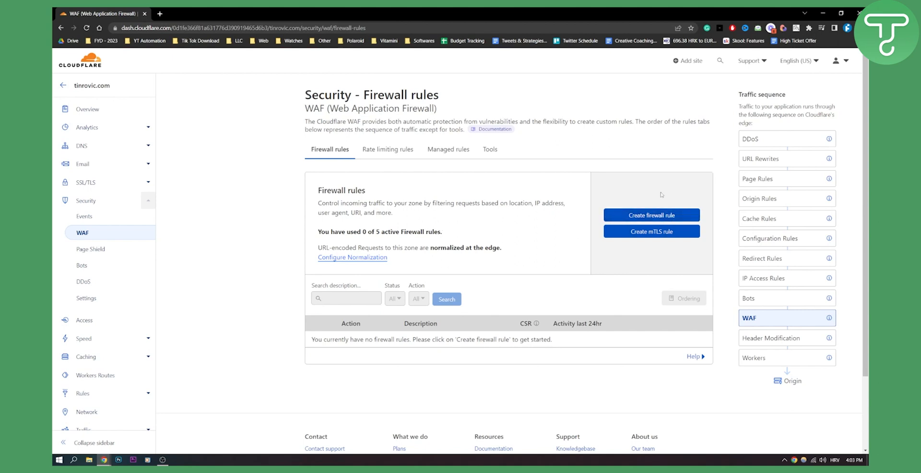
{"action": "mouse_move", "coordinate": [651, 214]}
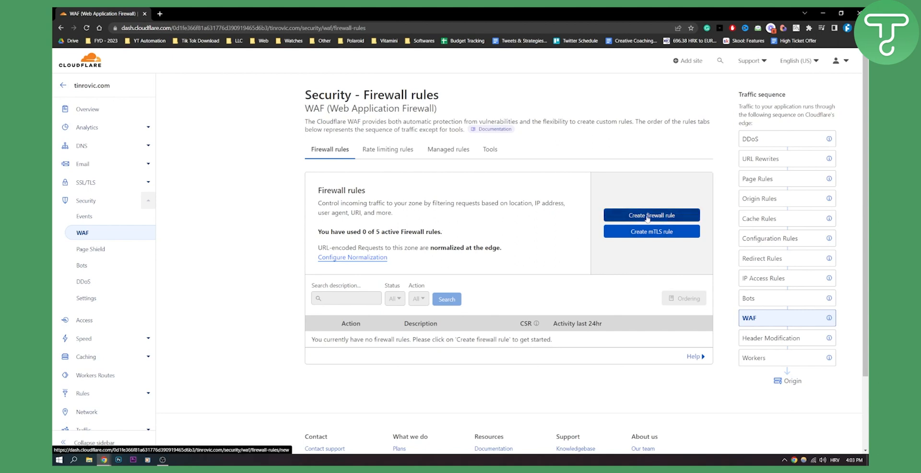
Step: Start a new firewall rule and name it 'Block'
{"action": "left_click", "coordinate": [651, 215]}
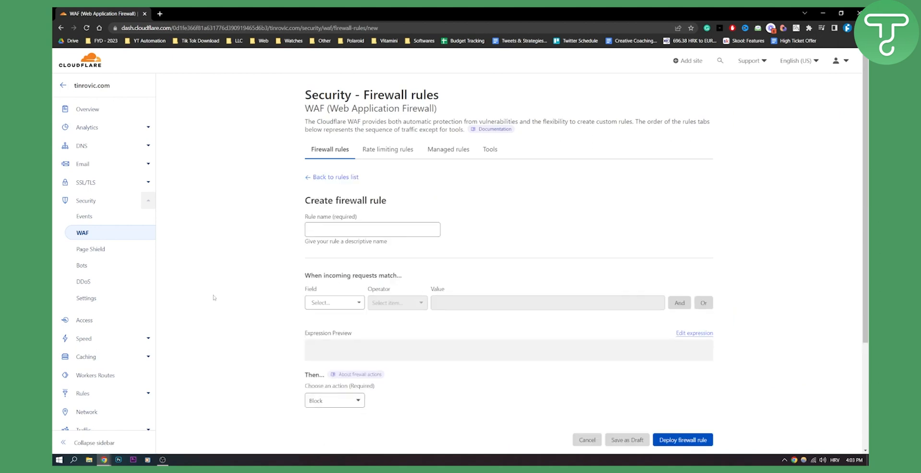
{"action": "scroll", "scroll_direction": "down", "scroll_amount": 3}
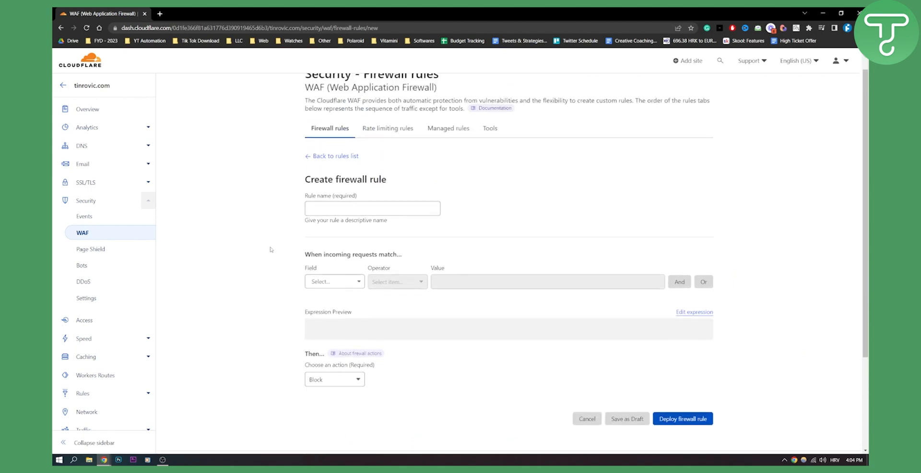
{"action": "scroll", "scroll_direction": "down", "scroll_amount": 3}
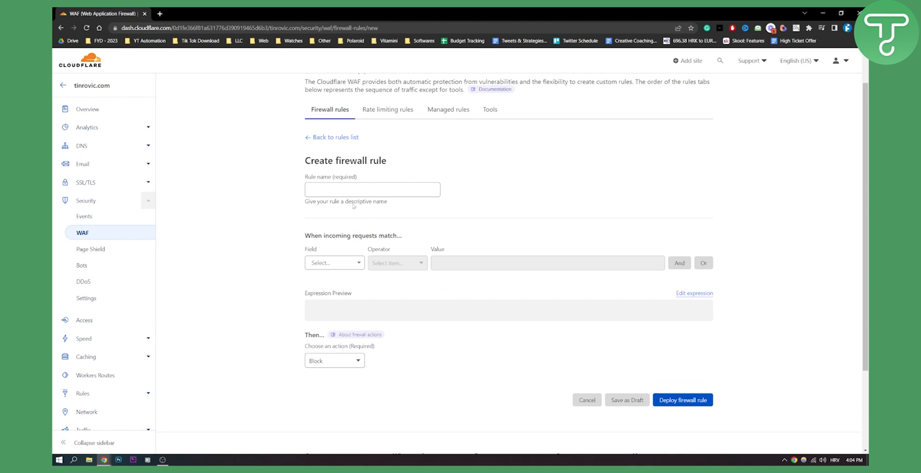
{"action": "left_click", "coordinate": [372, 189]}
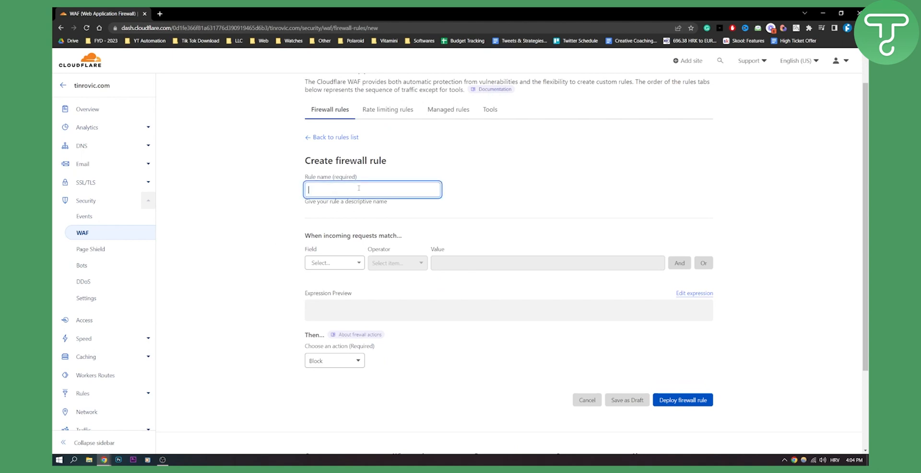
{"action": "type", "text": "Block"}
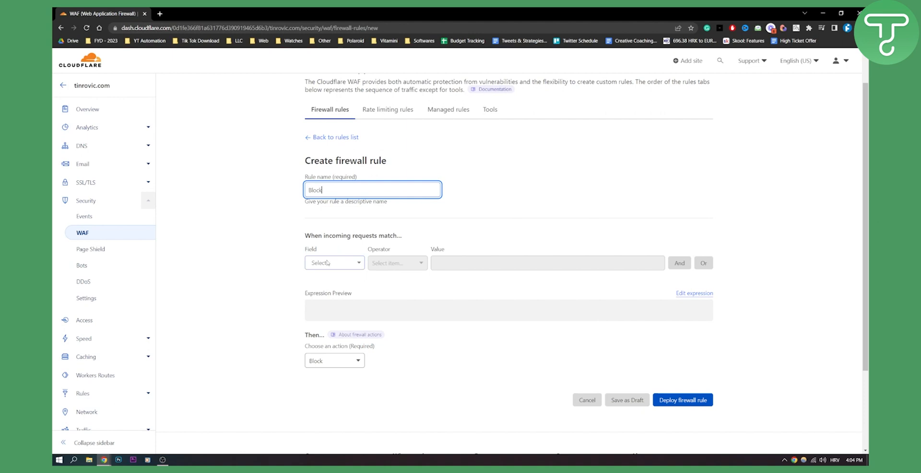
Step: Set the rule to match requests where Country equals Belgium
{"action": "left_click", "coordinate": [332, 263]}
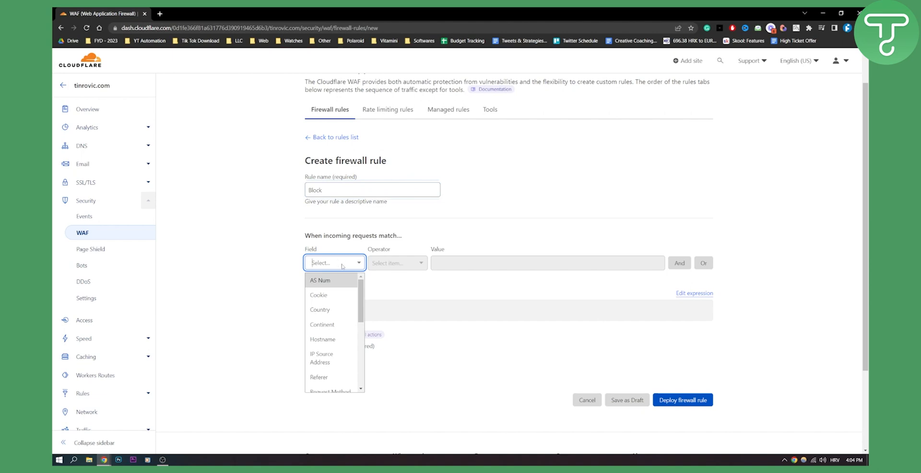
{"action": "left_click", "coordinate": [320, 309]}
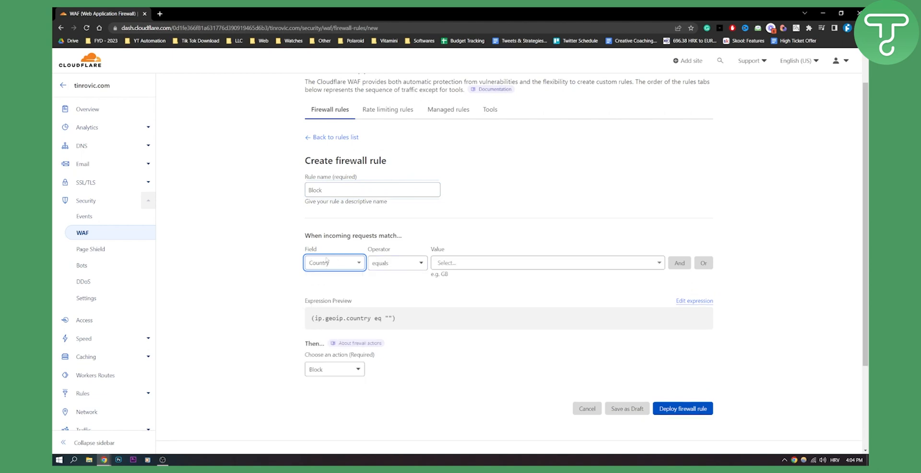
{"action": "left_click", "coordinate": [545, 263]}
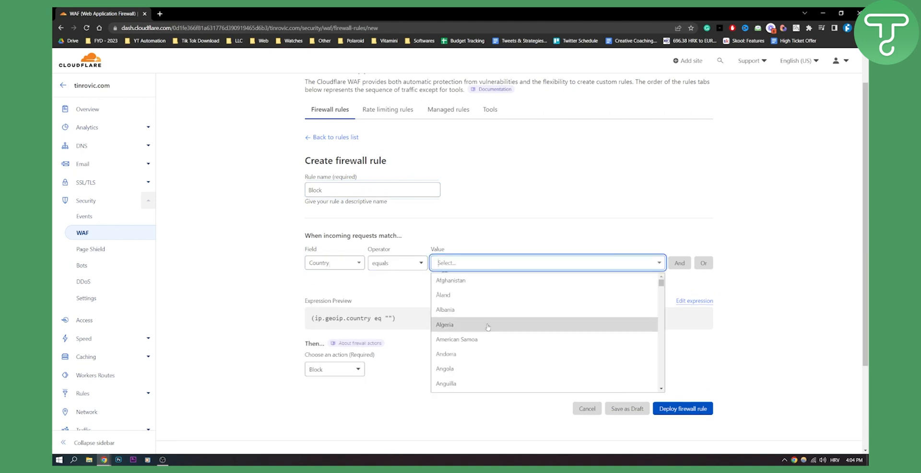
{"action": "scroll", "scroll_direction": "down", "scroll_amount": 3}
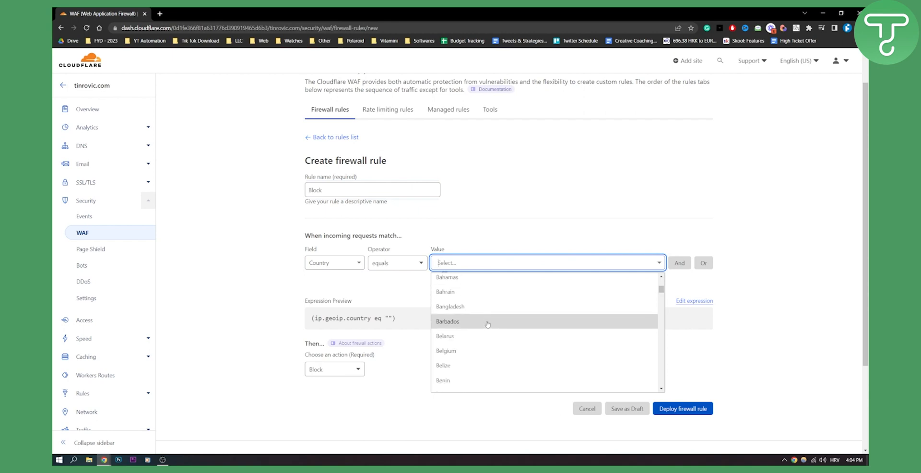
{"action": "mouse_move", "coordinate": [453, 350]}
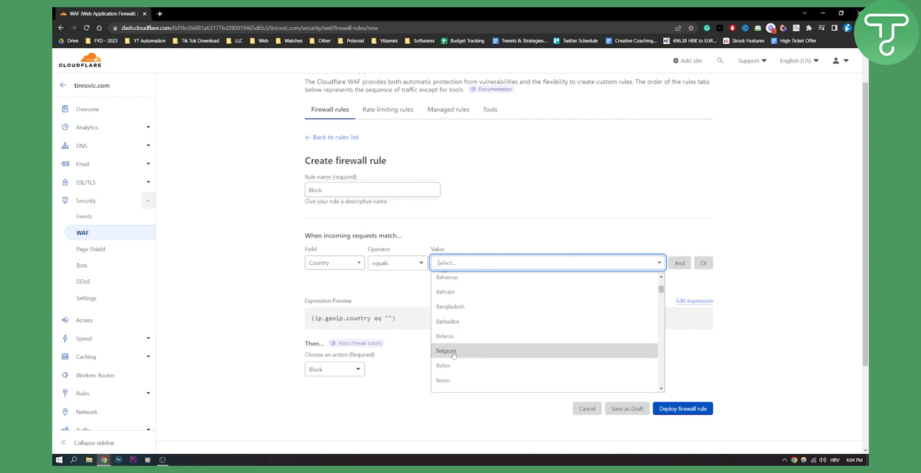
{"action": "left_click", "coordinate": [446, 350]}
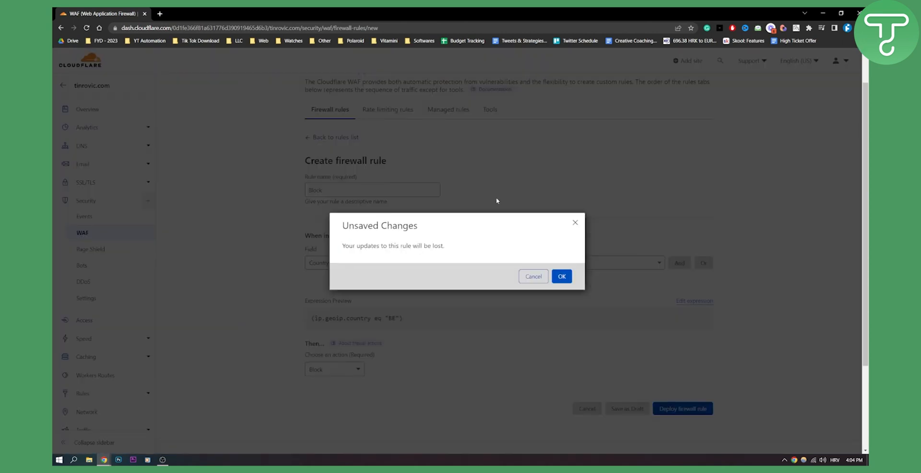
Step: Confirm discarding the Belgium draft and start a fresh firewall rule's field choices
{"action": "left_click", "coordinate": [561, 277]}
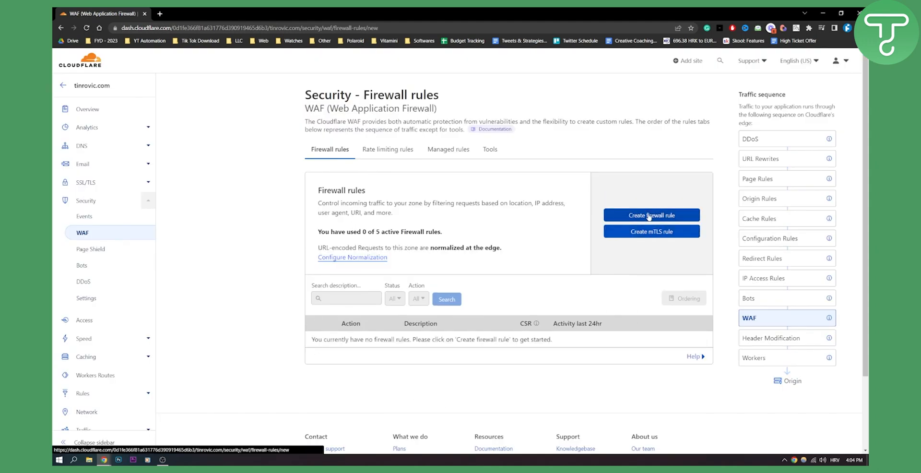
{"action": "left_click", "coordinate": [651, 215]}
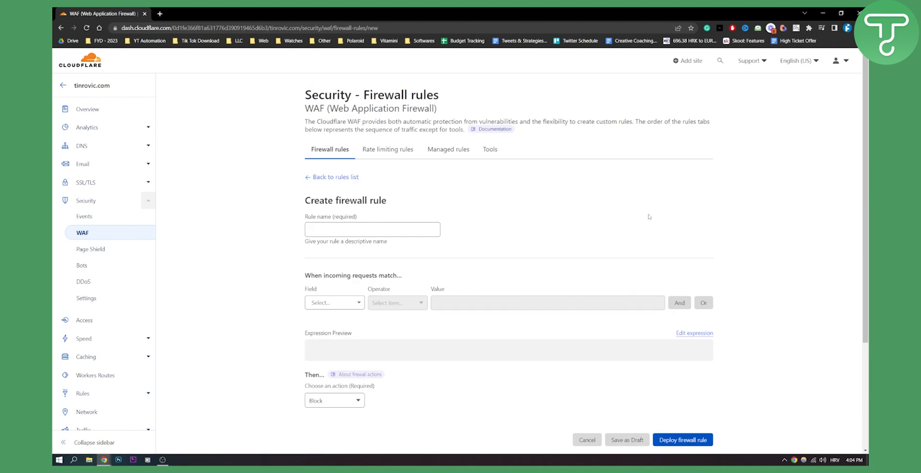
{"action": "mouse_move", "coordinate": [432, 275]}
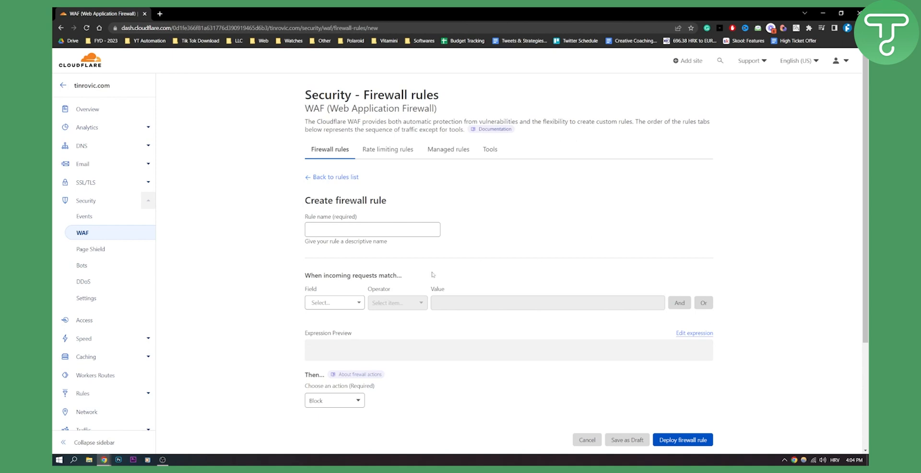
{"action": "left_click", "coordinate": [334, 303]}
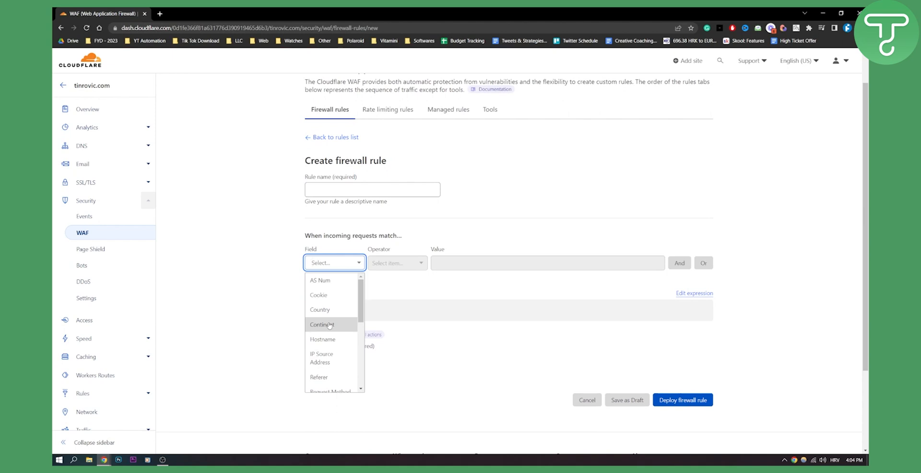
{"action": "mouse_move", "coordinate": [320, 310]}
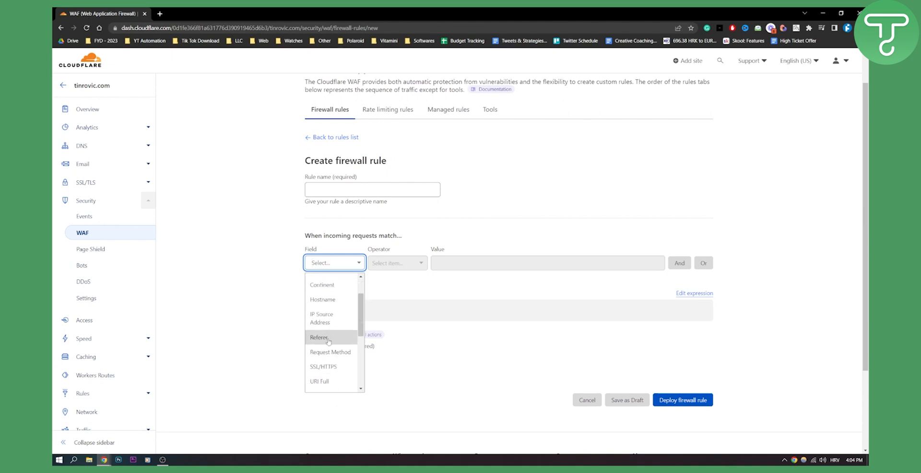
Step: Scroll through the request field options in the Field dropdown
{"action": "scroll", "scroll_direction": "down", "scroll_amount": 3}
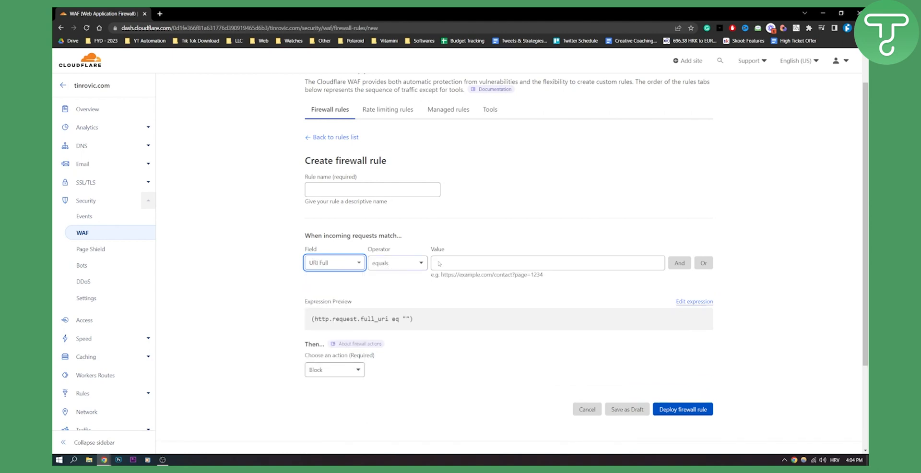
Step: Set the condition field to Threat Score with value 5
{"action": "left_click", "coordinate": [334, 263]}
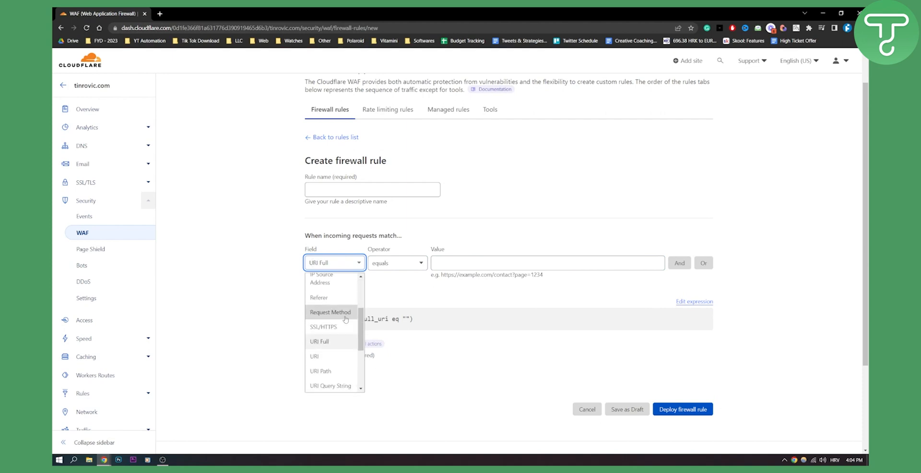
{"action": "scroll", "scroll_direction": "down", "scroll_amount": 3}
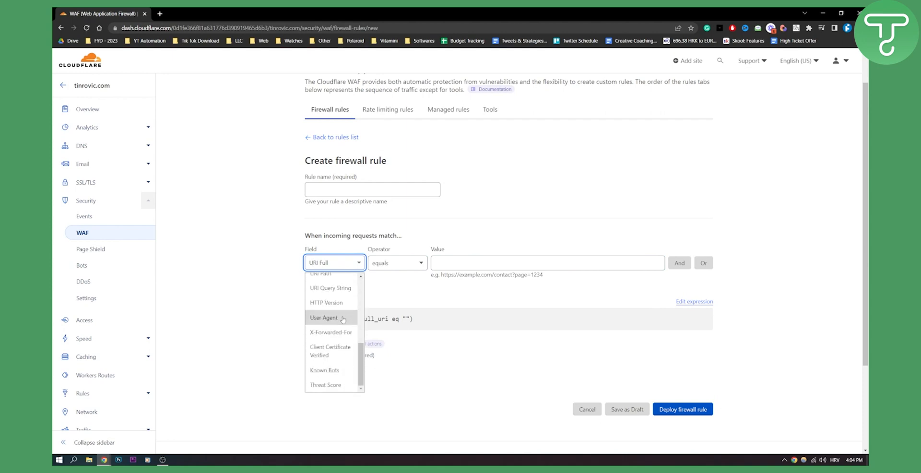
{"action": "left_click", "coordinate": [325, 385]}
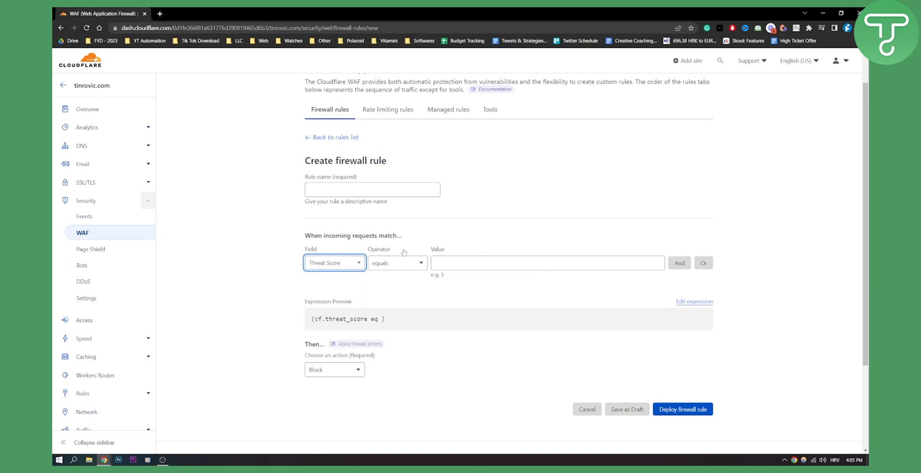
{"action": "left_click", "coordinate": [546, 263]}
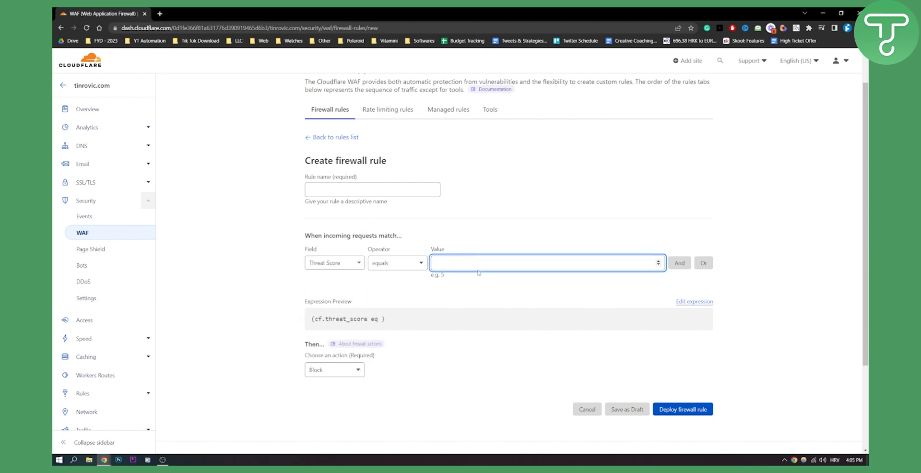
{"action": "left_click", "coordinate": [334, 263]}
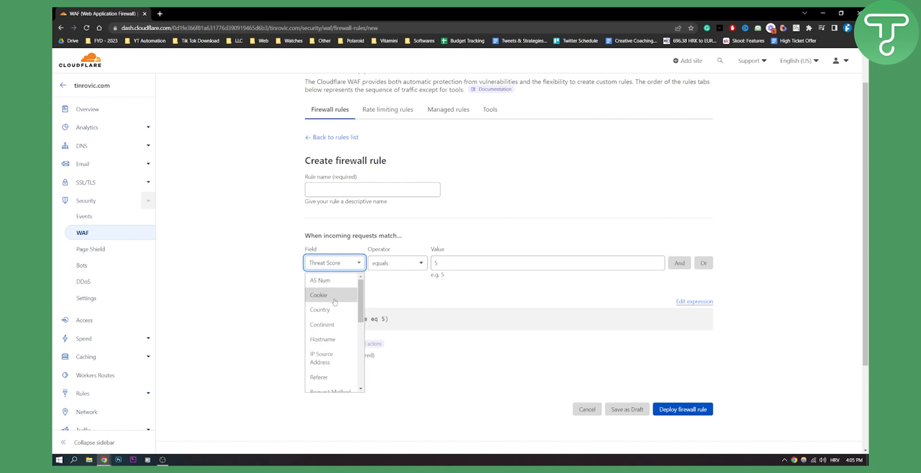
{"action": "mouse_move", "coordinate": [319, 310]}
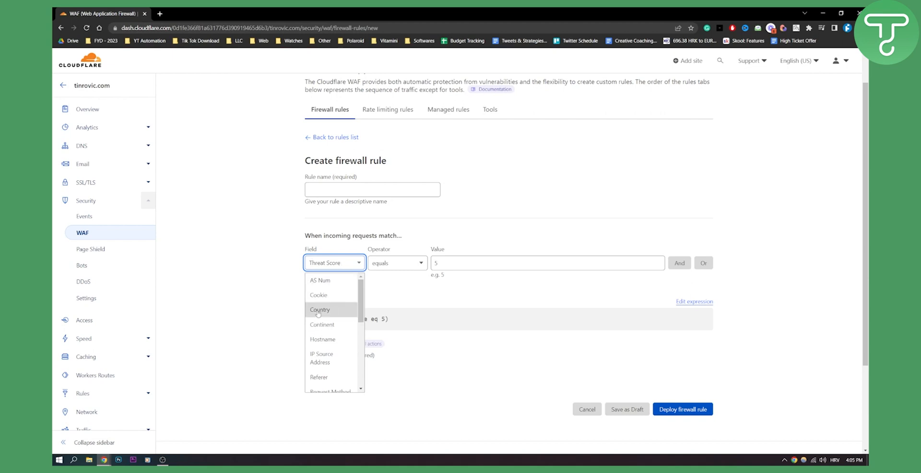
Step: Change the condition to Continent equals Antarctica, then browse the field list again
{"action": "left_click", "coordinate": [320, 309]}
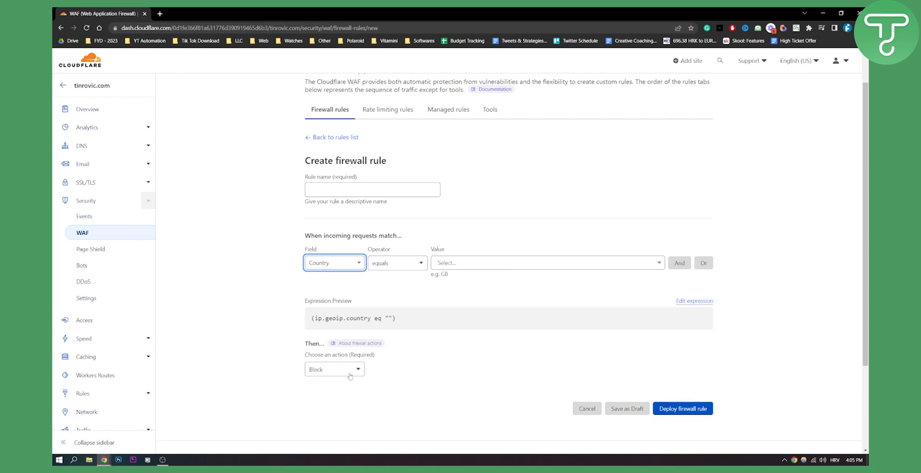
{"action": "mouse_move", "coordinate": [305, 235]}
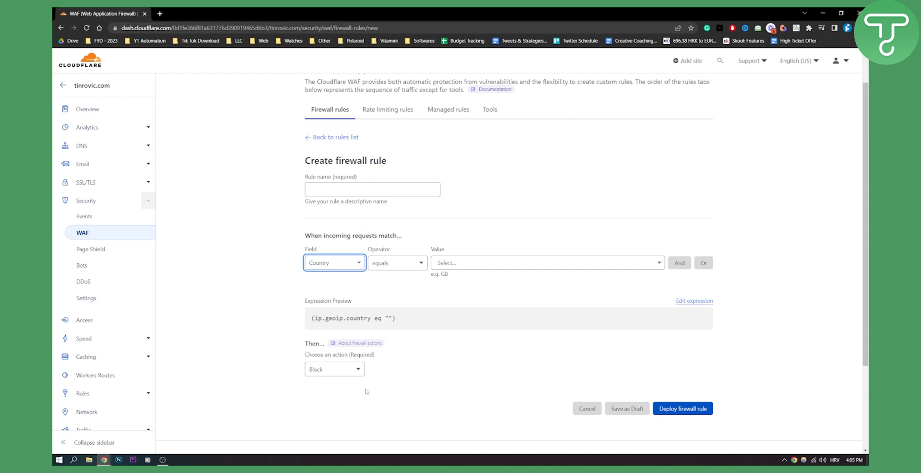
{"action": "left_click", "coordinate": [334, 263]}
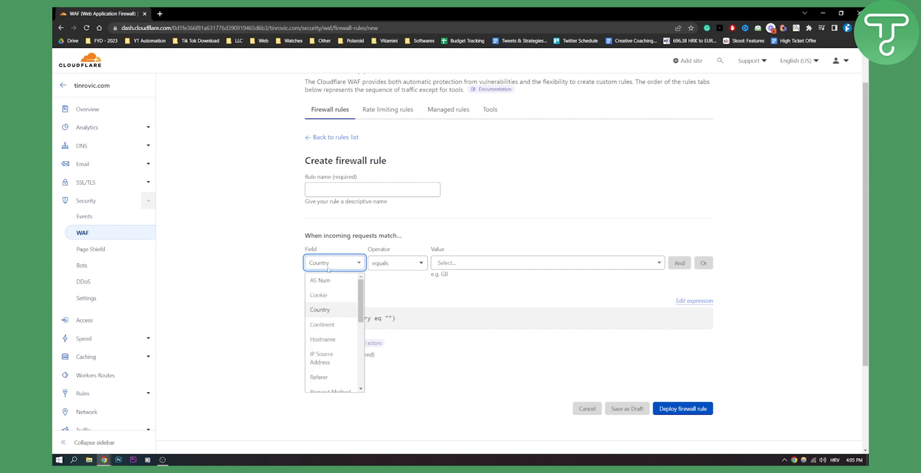
{"action": "left_click", "coordinate": [322, 325]}
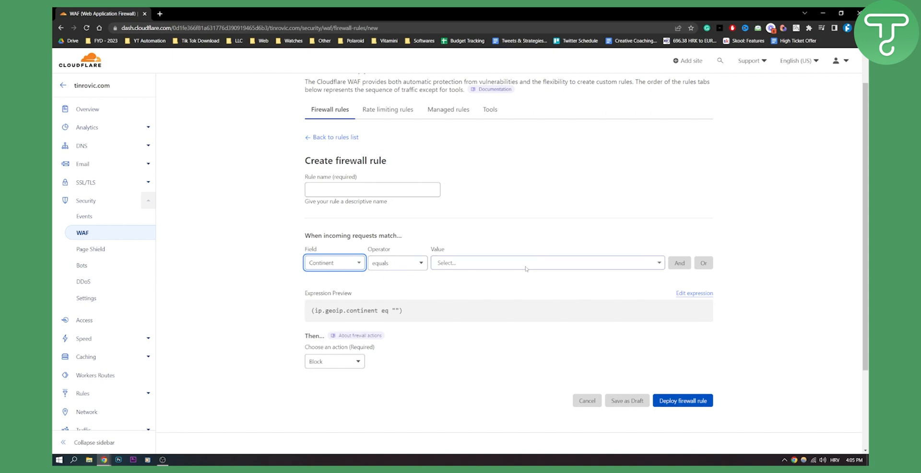
{"action": "left_click", "coordinate": [547, 263]}
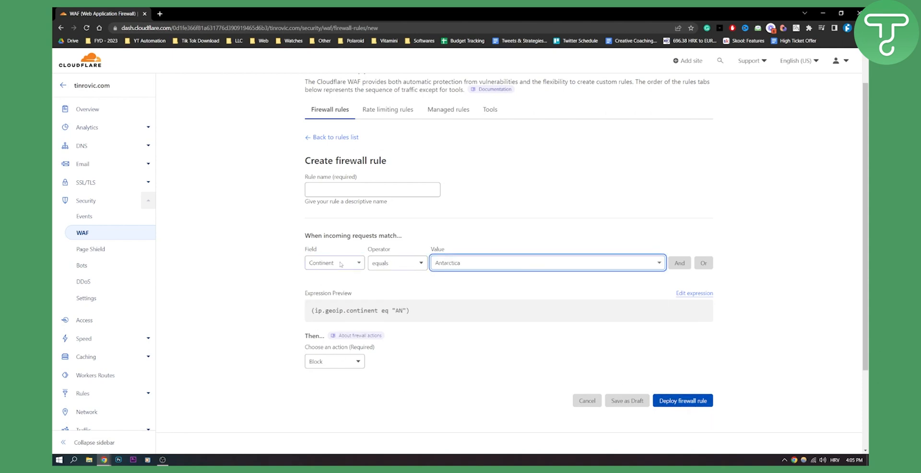
{"action": "left_click", "coordinate": [334, 263]}
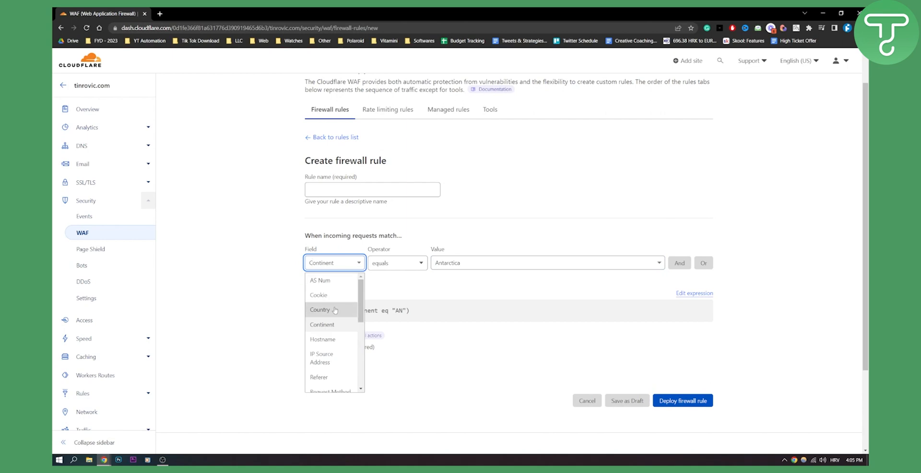
{"action": "scroll", "scroll_direction": "down", "scroll_amount": 3}
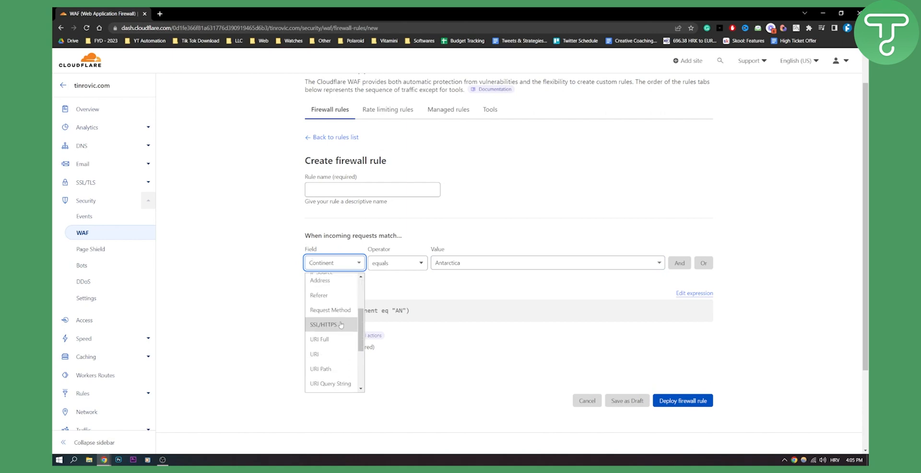
{"action": "scroll", "scroll_direction": "down", "scroll_amount": 3}
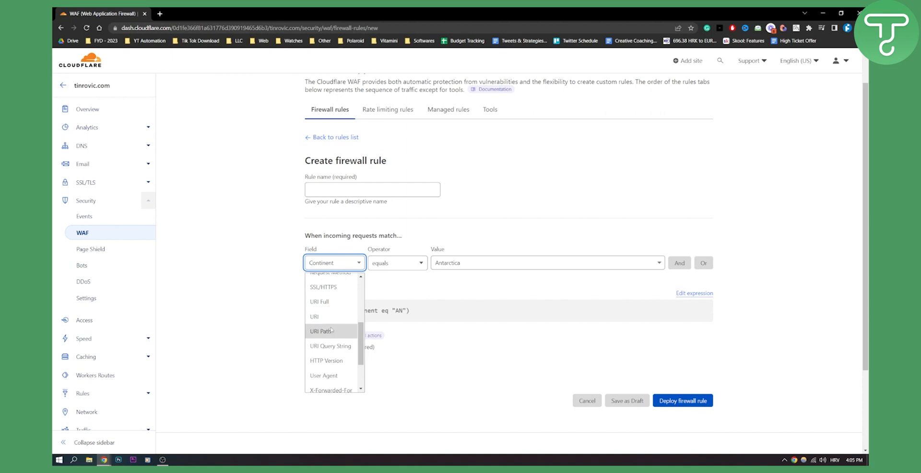
Step: Set the condition field to URI Path, leaving its value empty
{"action": "left_click", "coordinate": [322, 332]}
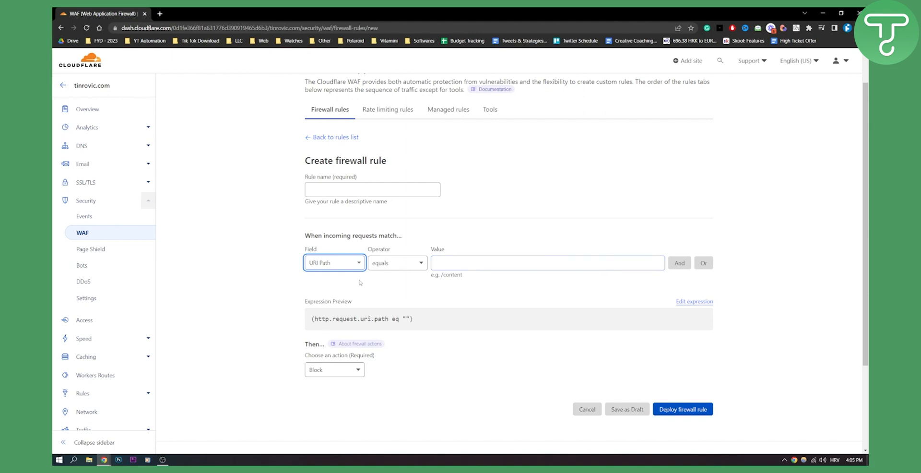
{"action": "left_click", "coordinate": [334, 263]}
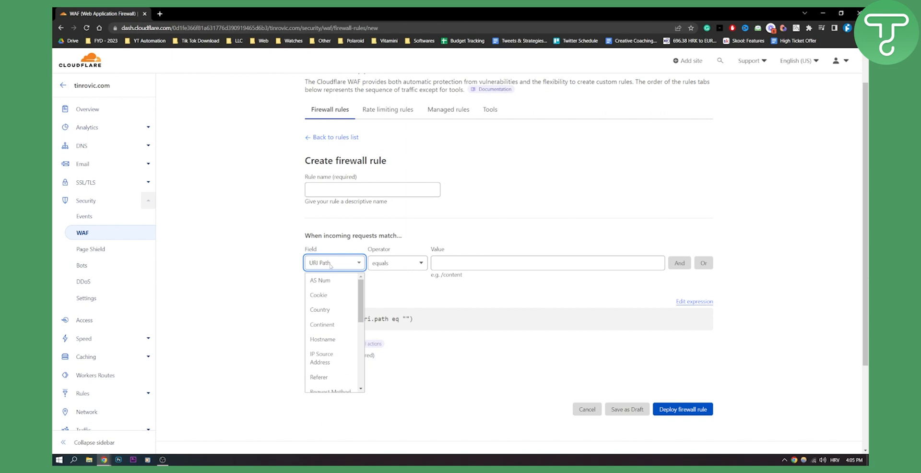
{"action": "scroll", "scroll_direction": "down", "scroll_amount": 3}
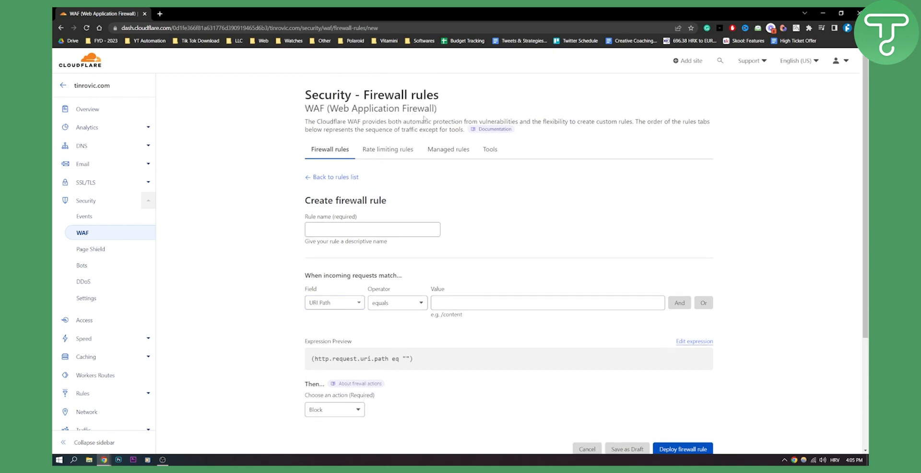
{"action": "mouse_move", "coordinate": [510, 151]}
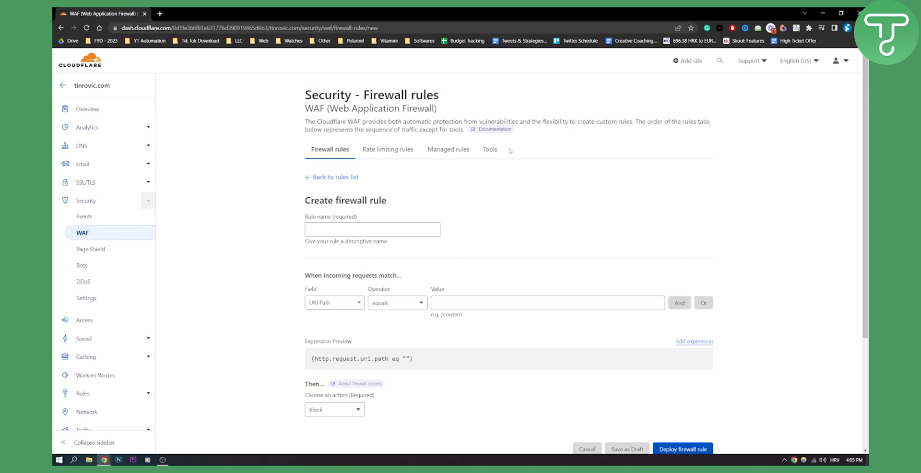
{"action": "mouse_move", "coordinate": [463, 157]}
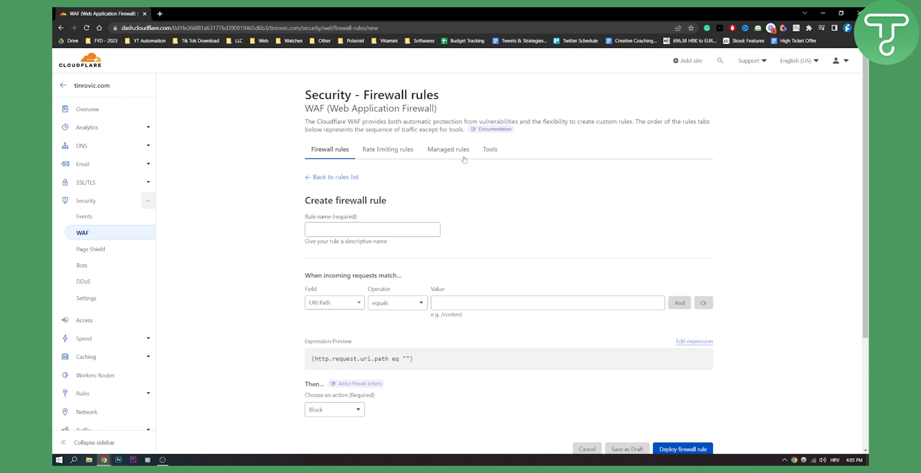
{"action": "mouse_move", "coordinate": [602, 454]}
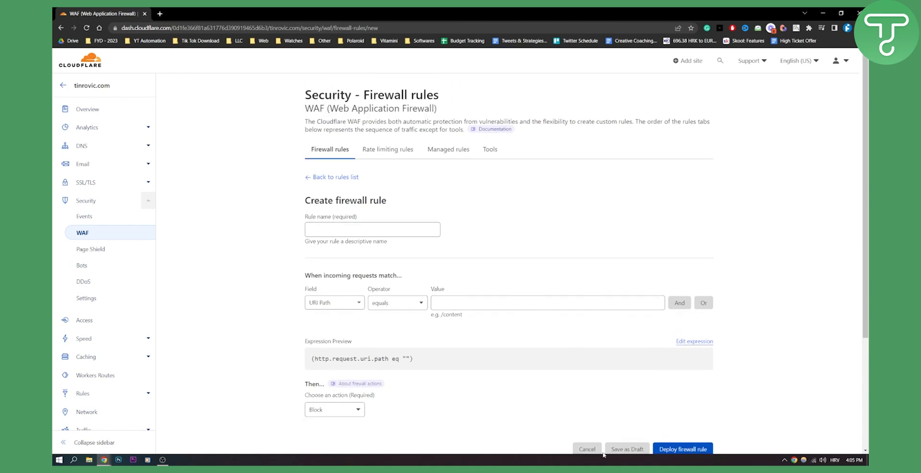
Step: Cancel the URI Path draft and confirm discarding unsaved changes
{"action": "left_click", "coordinate": [587, 449]}
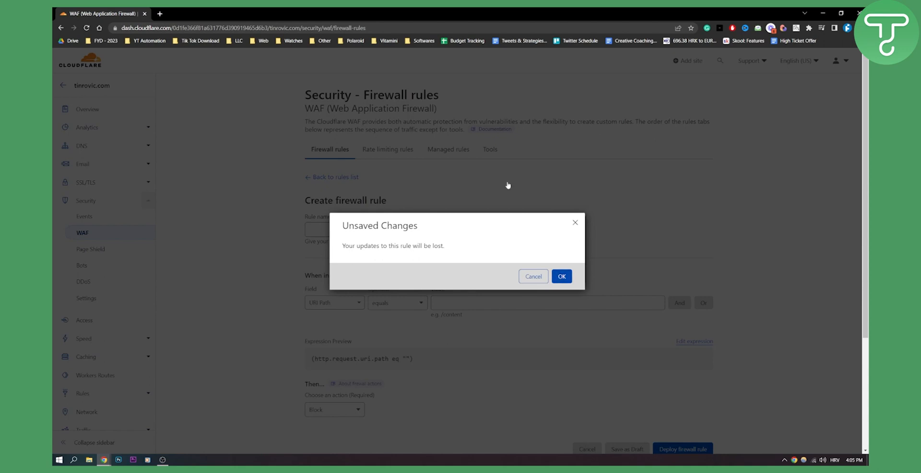
{"action": "left_click", "coordinate": [561, 276]}
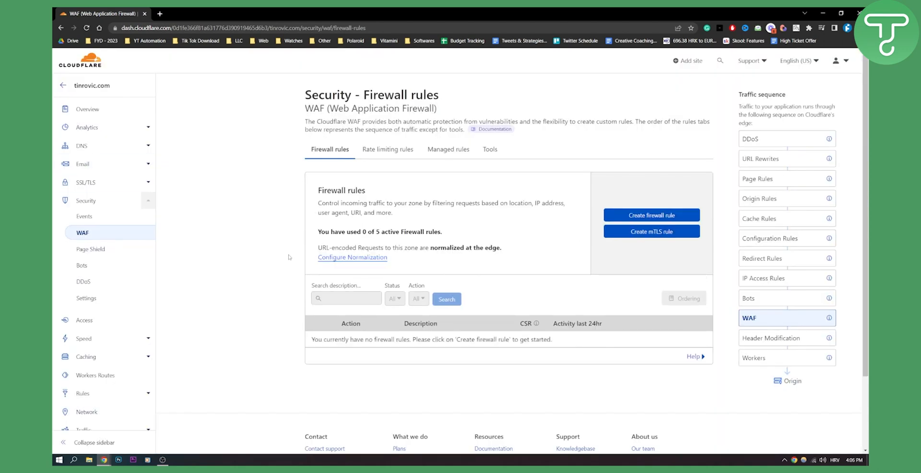
{"action": "mouse_move", "coordinate": [514, 225]}
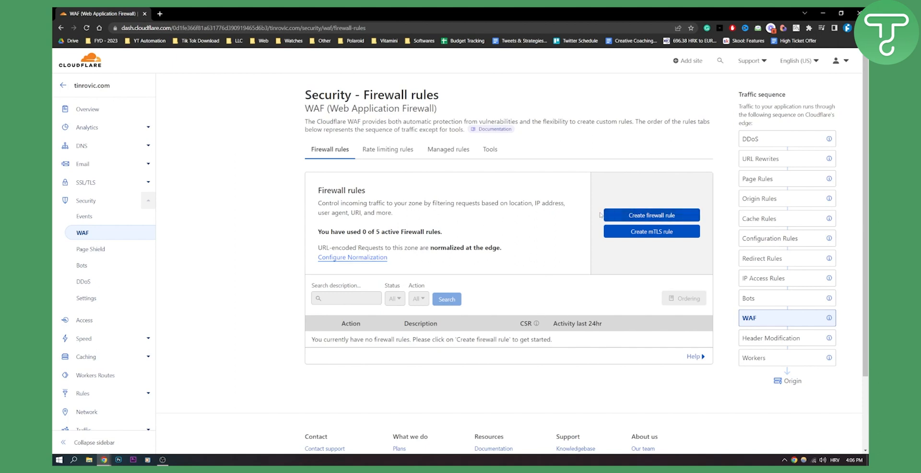
{"action": "mouse_move", "coordinate": [82, 216]}
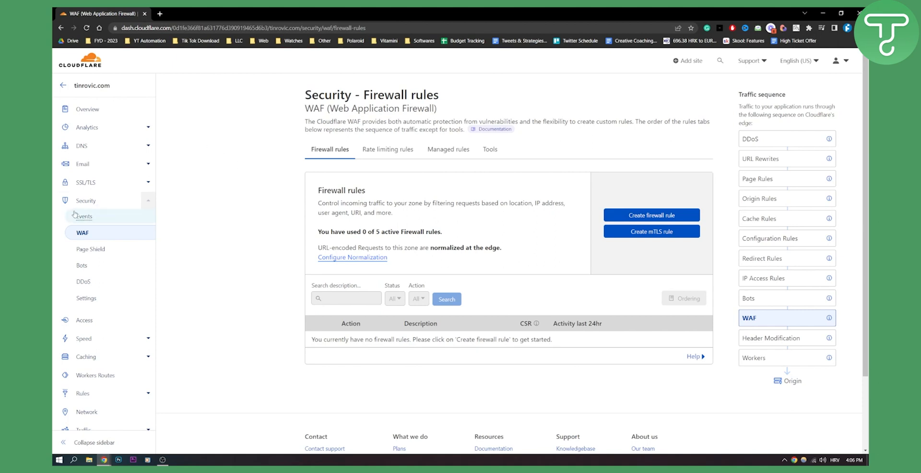